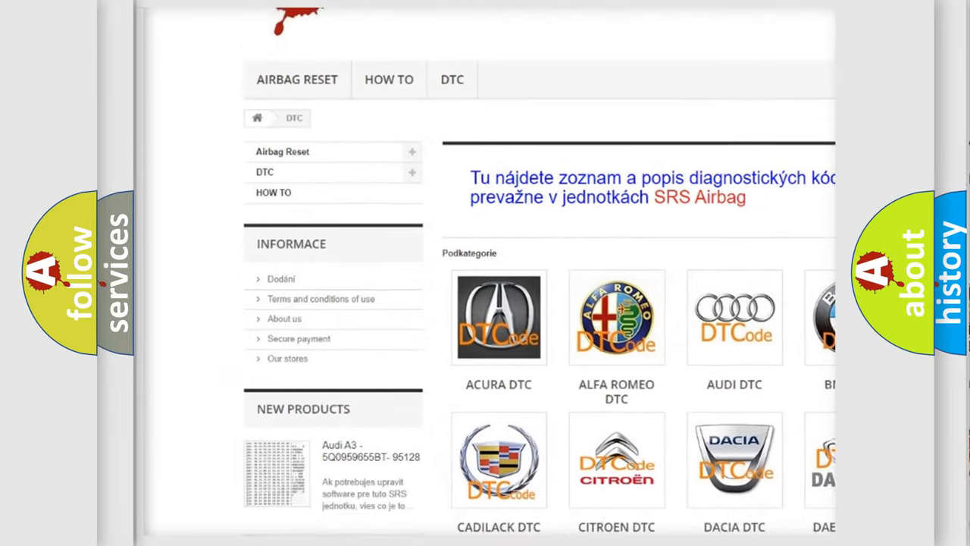
scroll("down", 3)
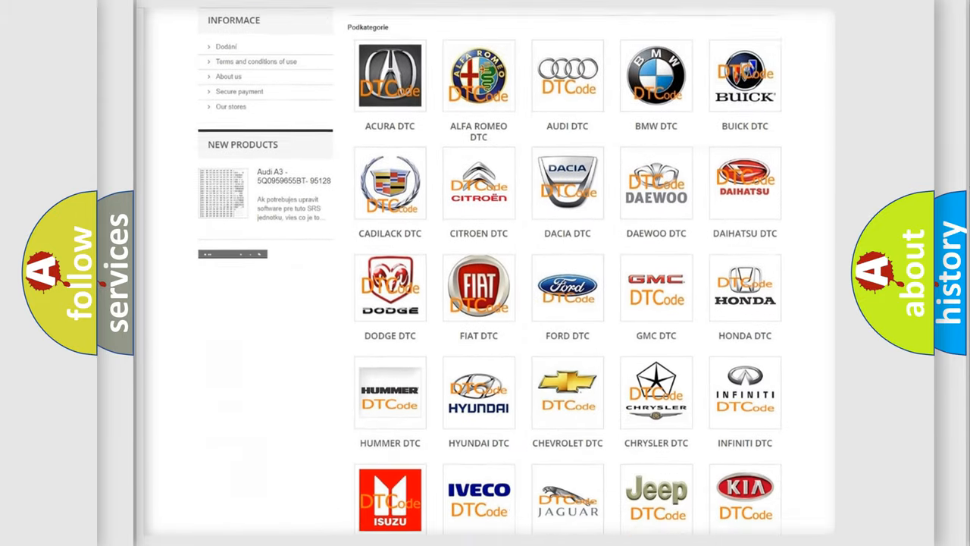
scroll("down", 3)
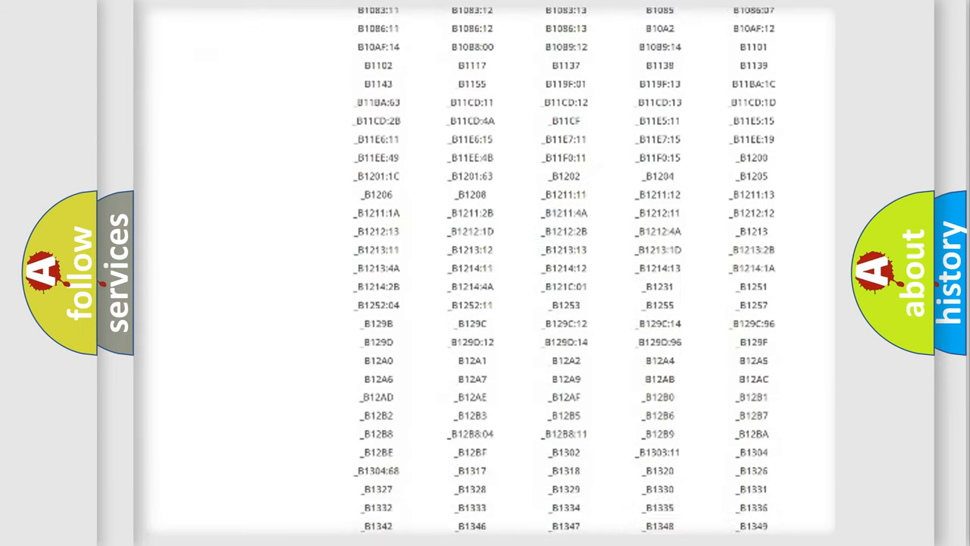
scroll("down", 3)
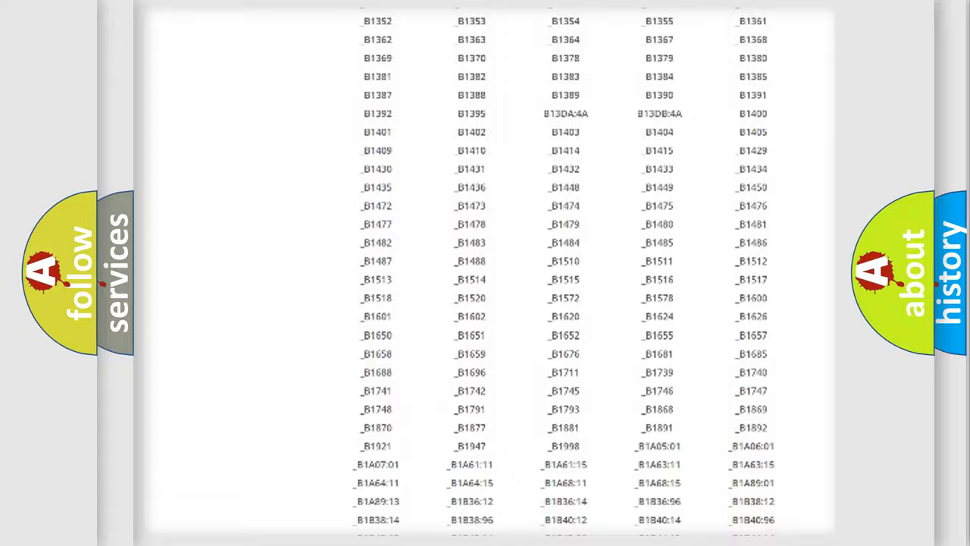